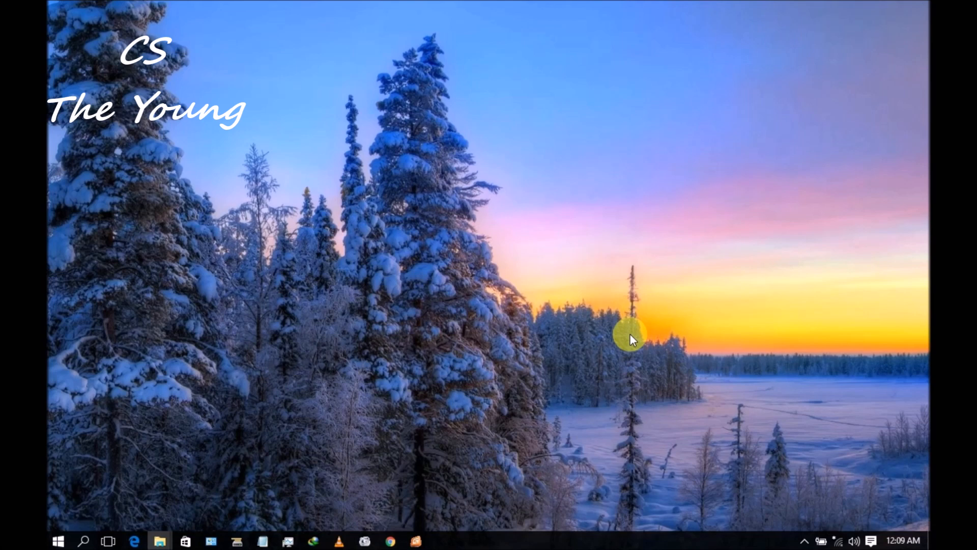
mouse_move(168, 531)
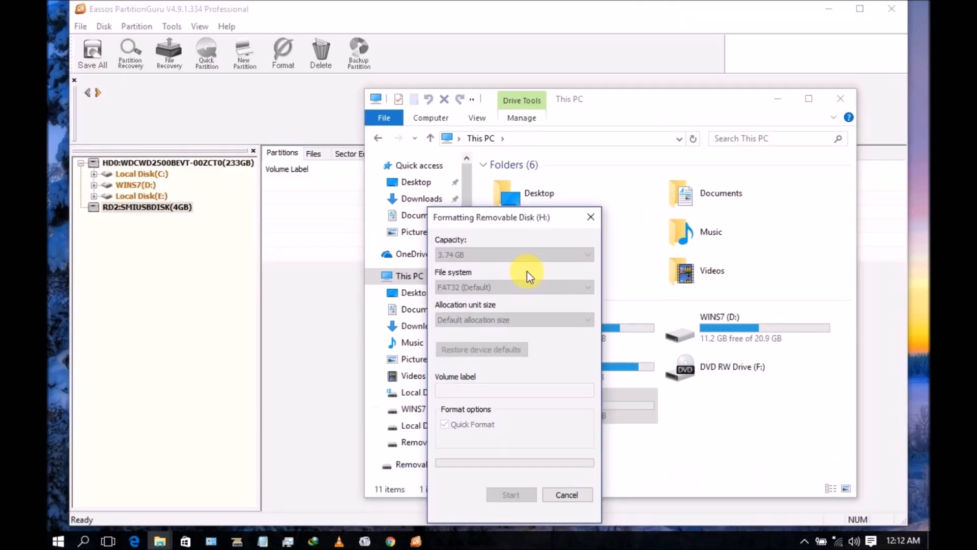
Step: Run the FAT32 format of H:, dismiss the failure, then reopen Format and close it
left_click(511, 494)
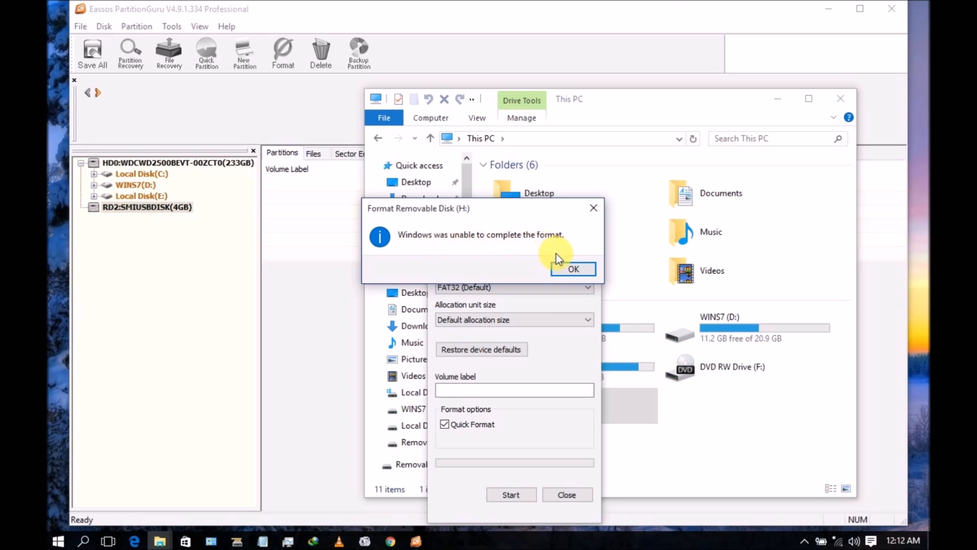
left_click(573, 269)
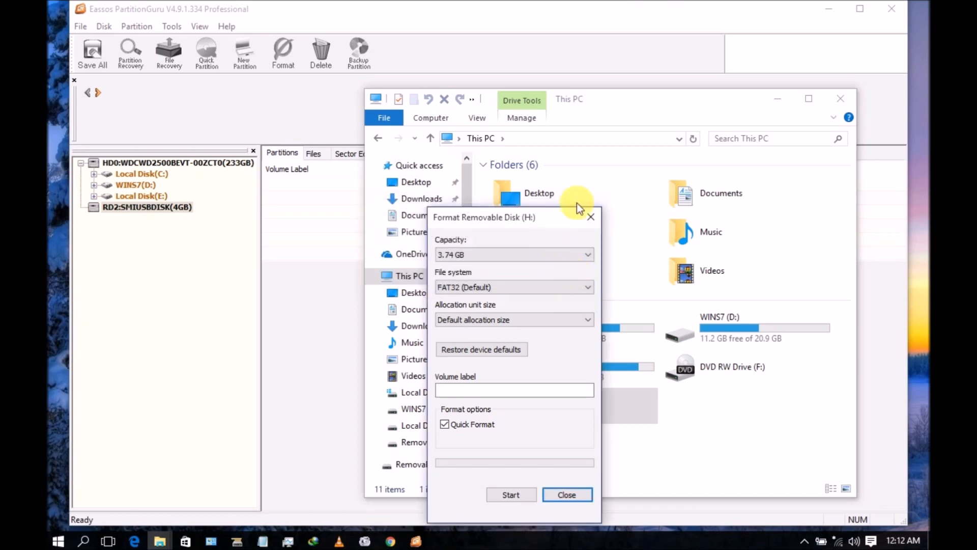
left_click(567, 494)
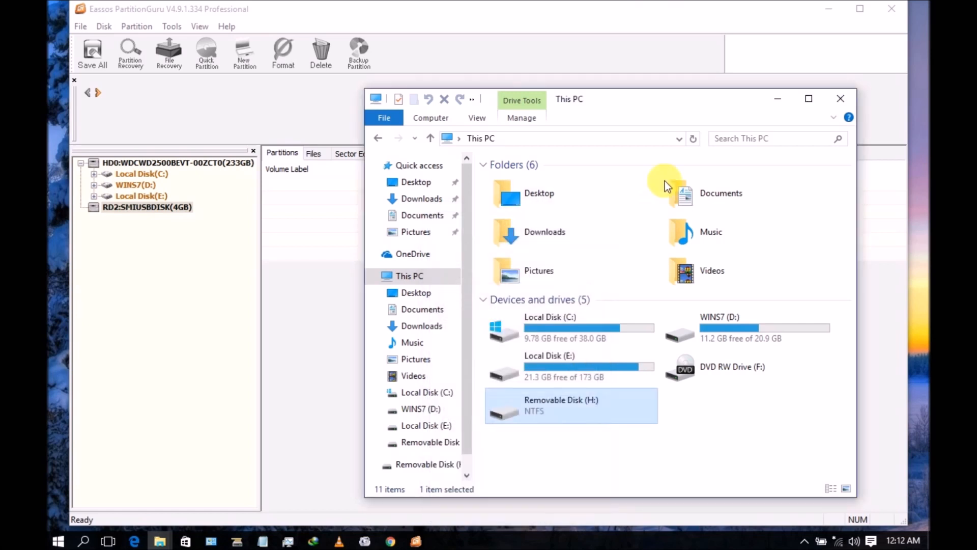
mouse_move(571, 424)
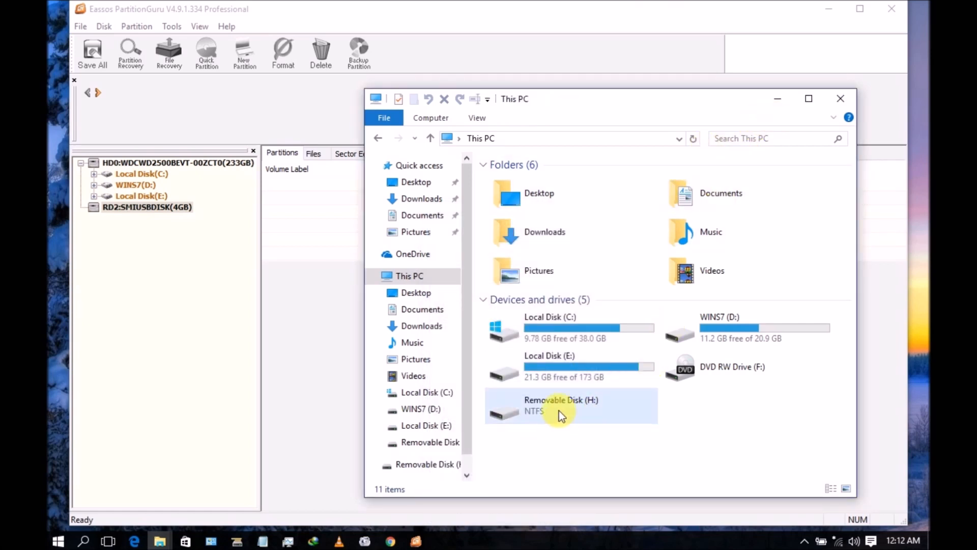
right_click(561, 408)
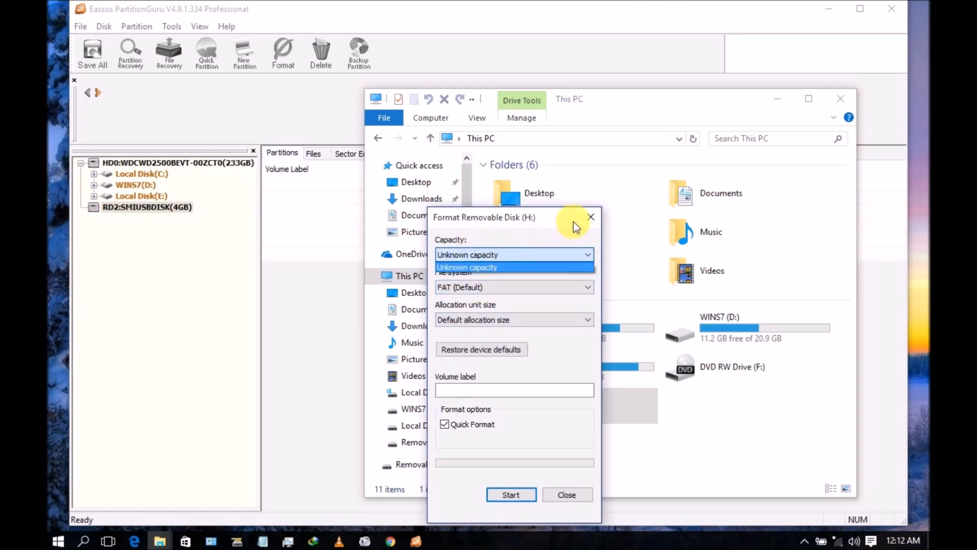
left_click(591, 216)
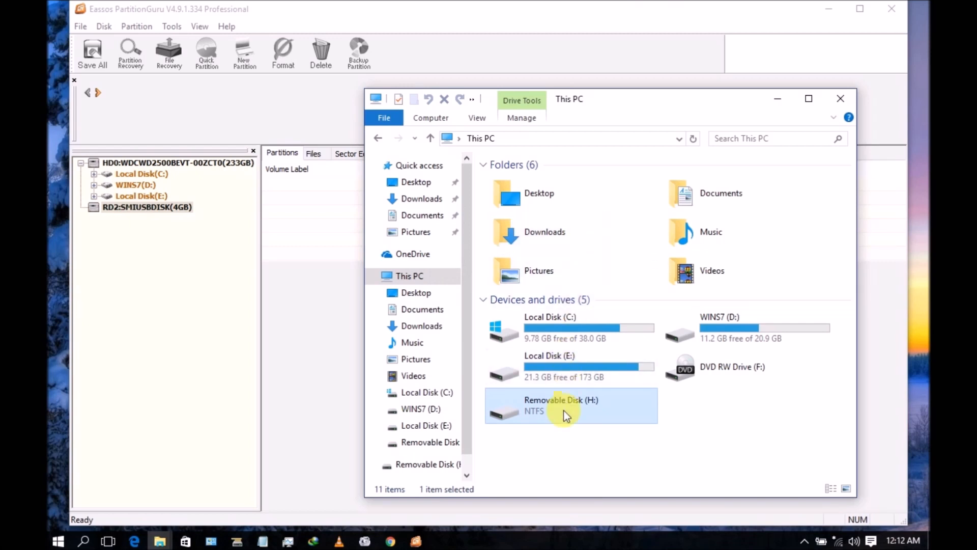
Step: Format Removable Disk H: again, dismiss the failure message, and close File Explorer
right_click(564, 405)
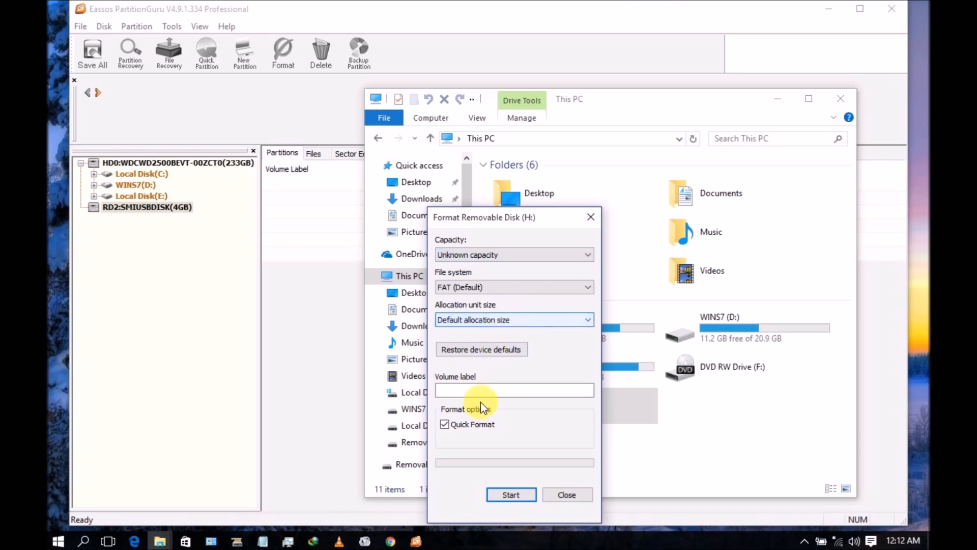
left_click(511, 494)
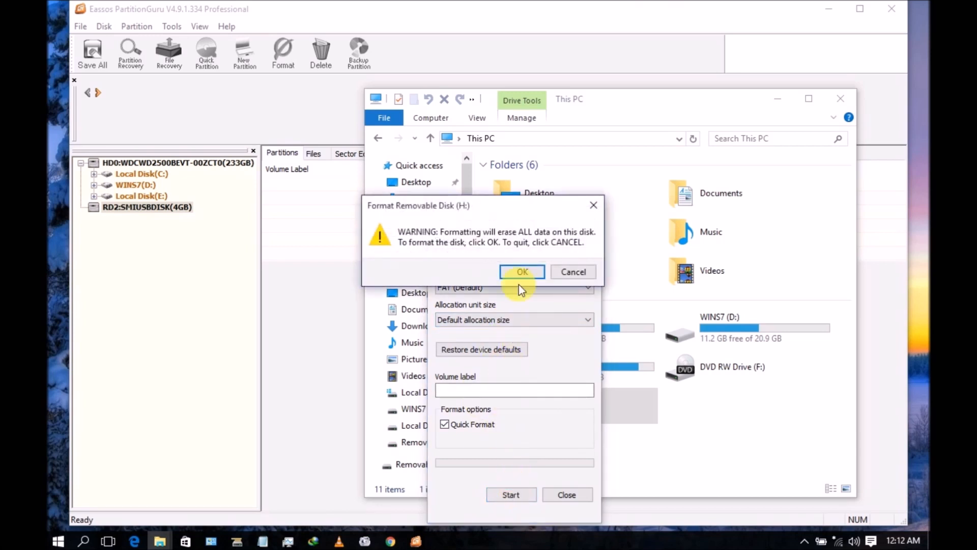
left_click(522, 272)
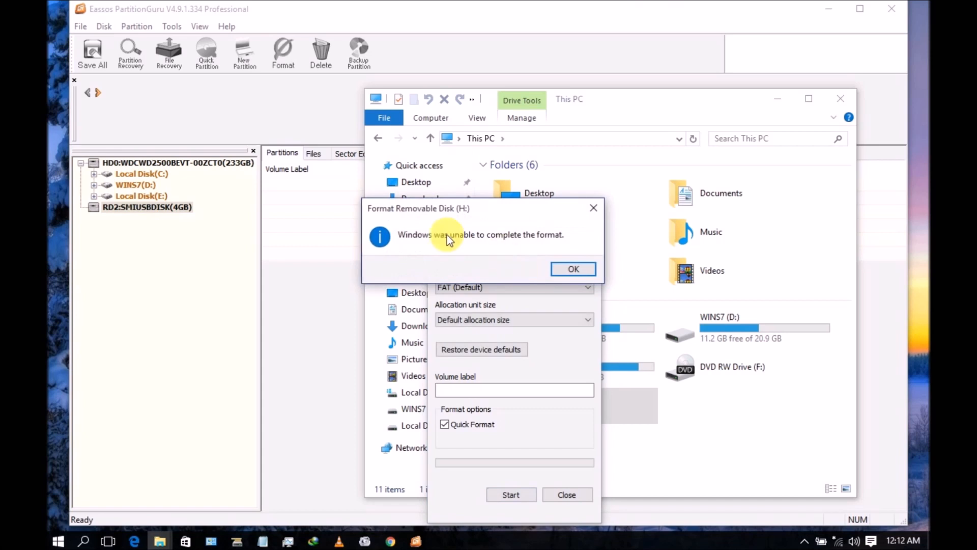
mouse_move(574, 279)
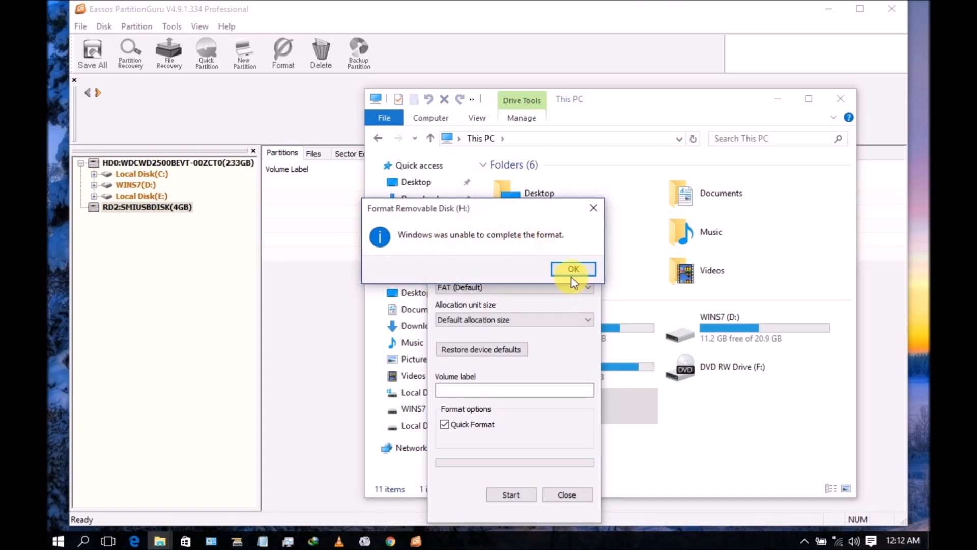
left_click(574, 269)
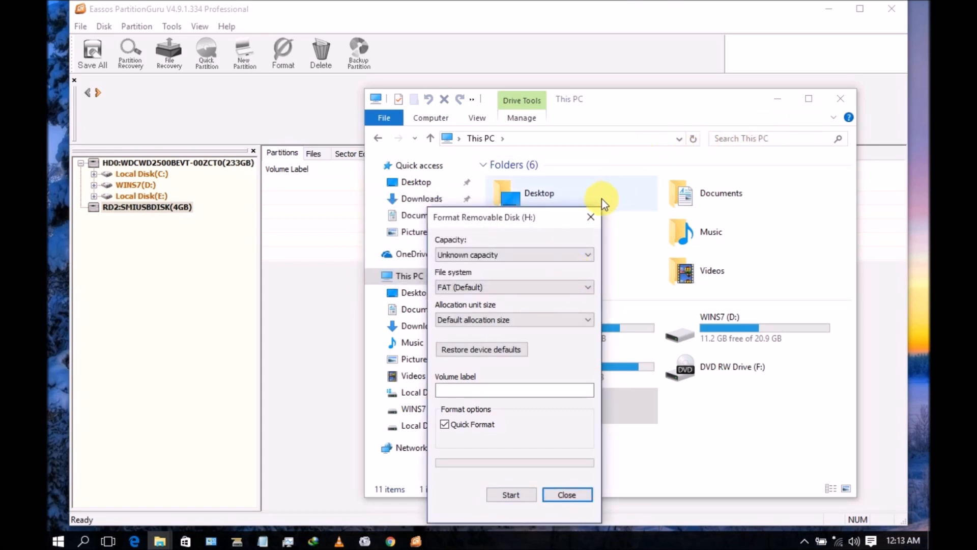
left_click(567, 495)
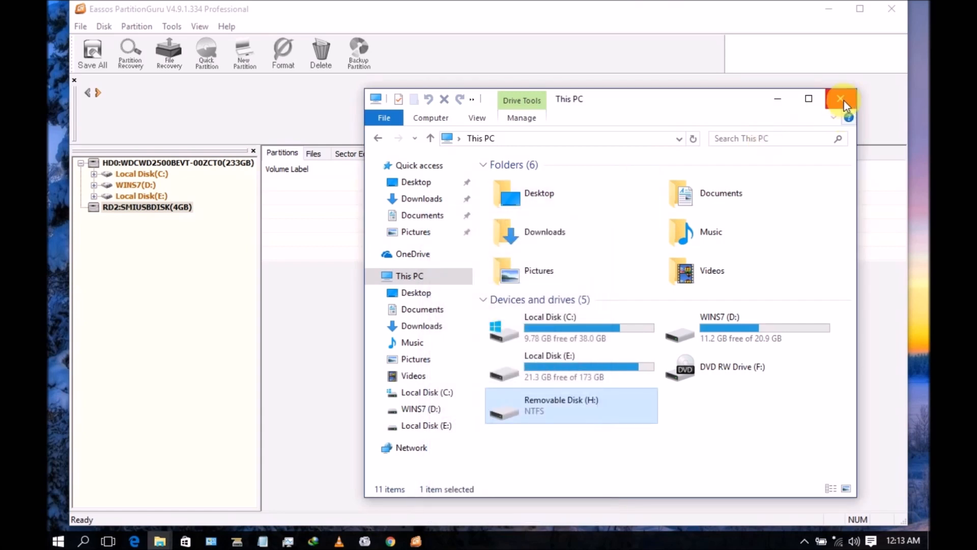
left_click(839, 97)
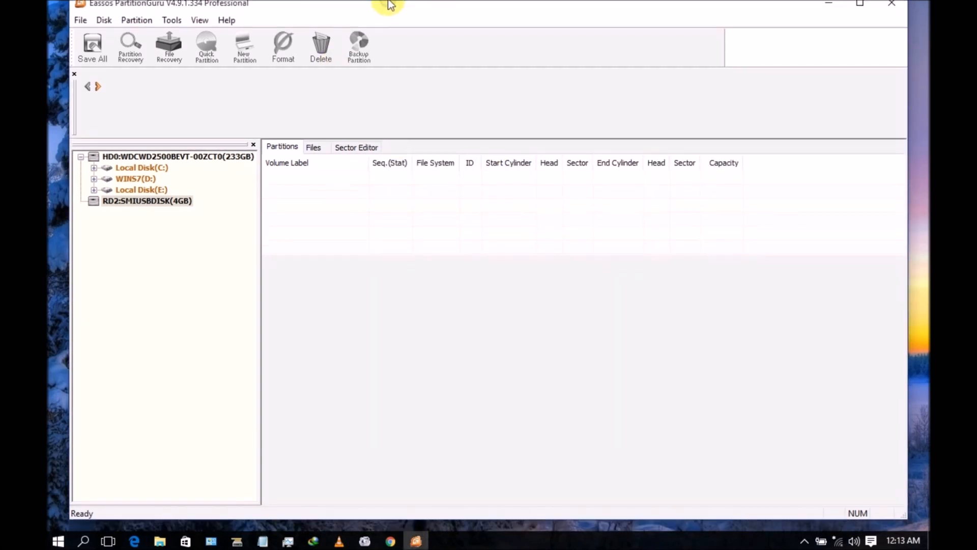
Step: Select RD2:SMIUSBDISK(4GB) in the disk tree and bring up its context menu
left_click(143, 200)
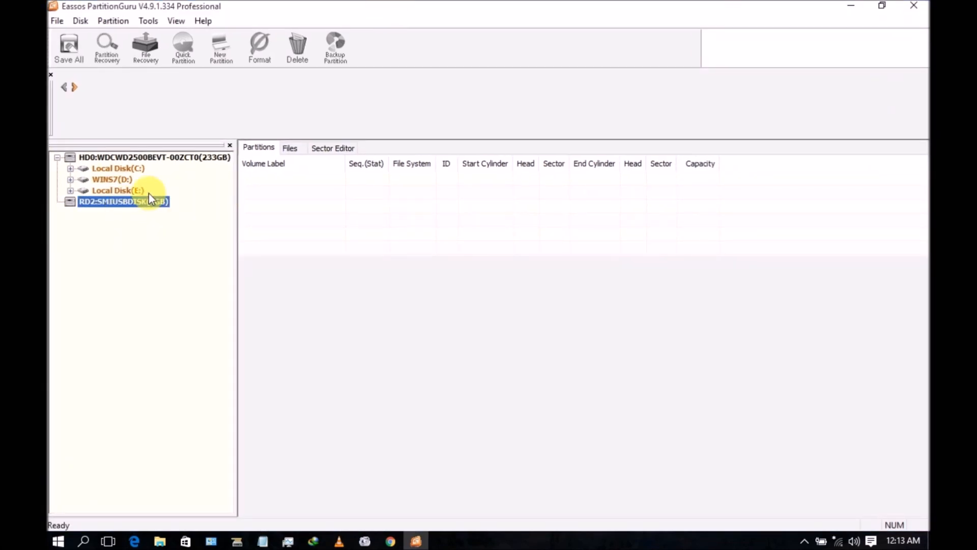
right_click(124, 201)
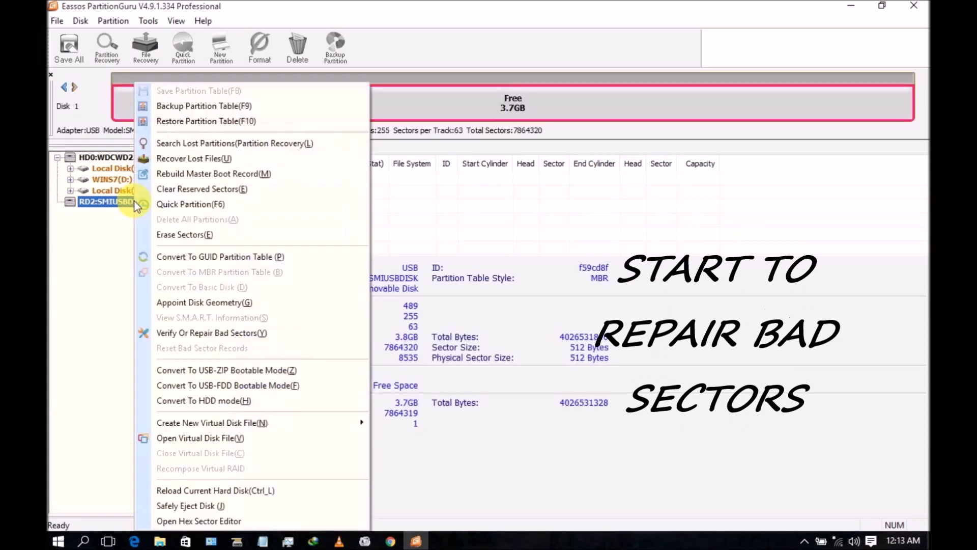
mouse_move(235, 148)
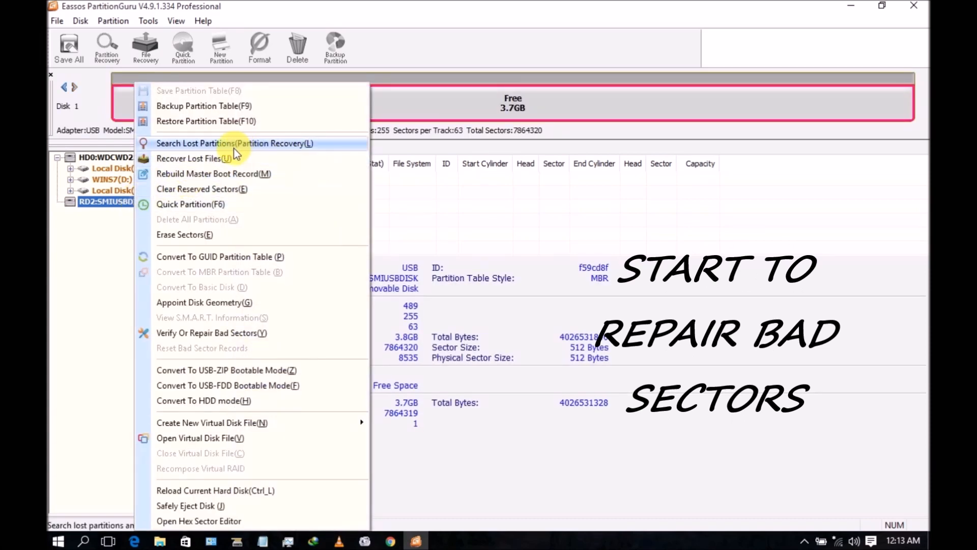
mouse_move(211, 238)
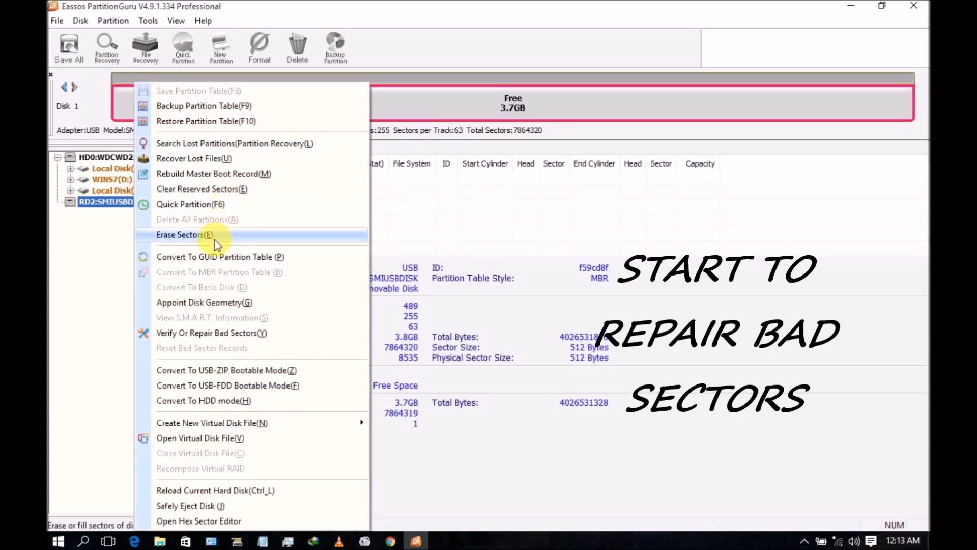
mouse_move(238, 333)
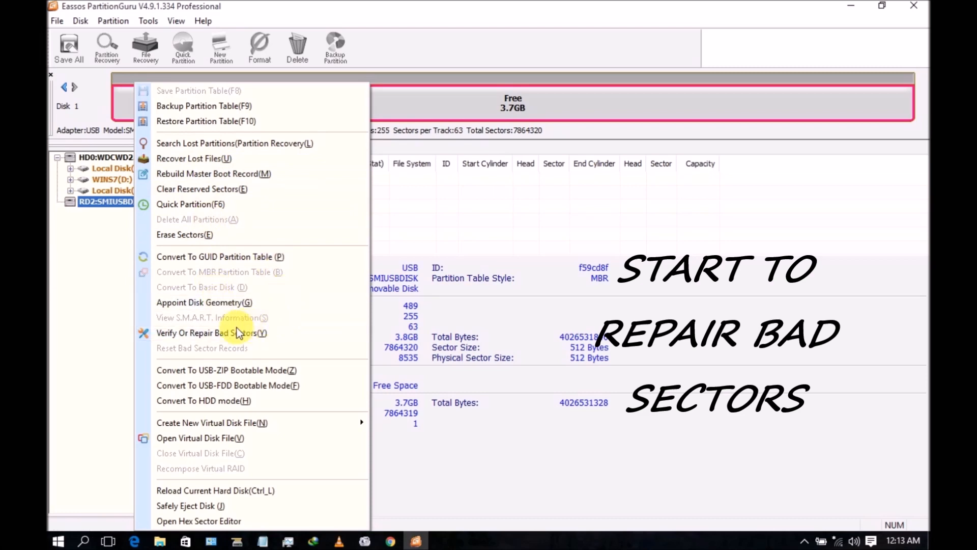
Step: Start Verify Or Repair Bad Sectors on the USB disk, stop at 0%, and close it
left_click(208, 333)
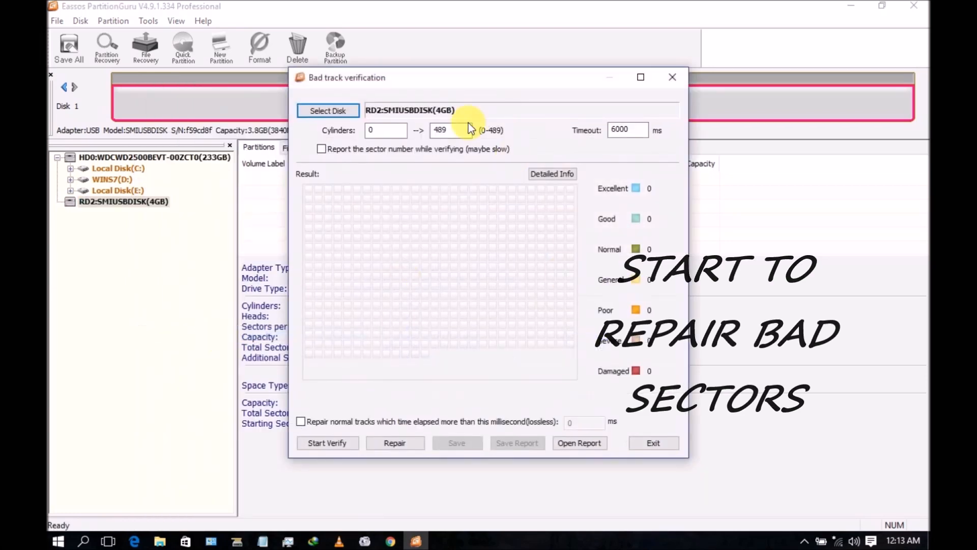
left_click(328, 443)
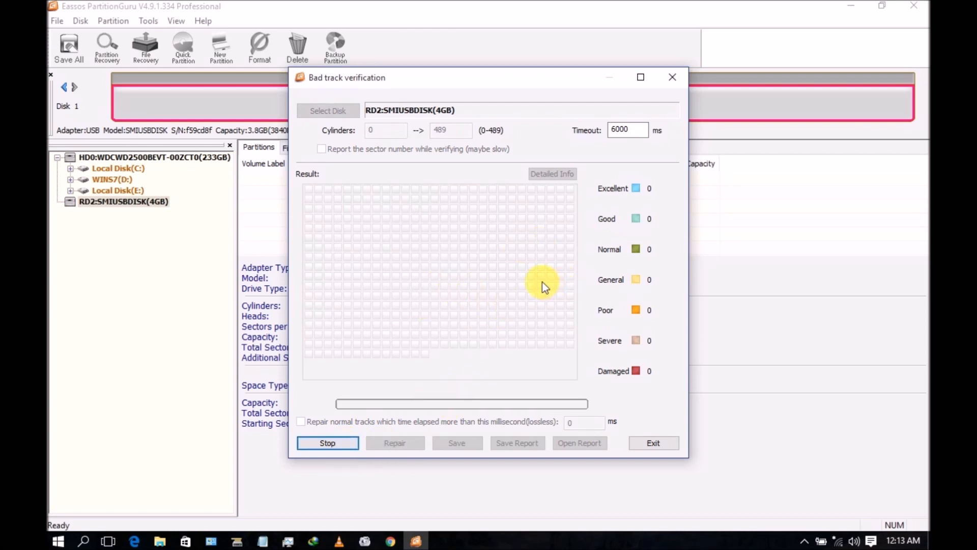
left_click(328, 443)
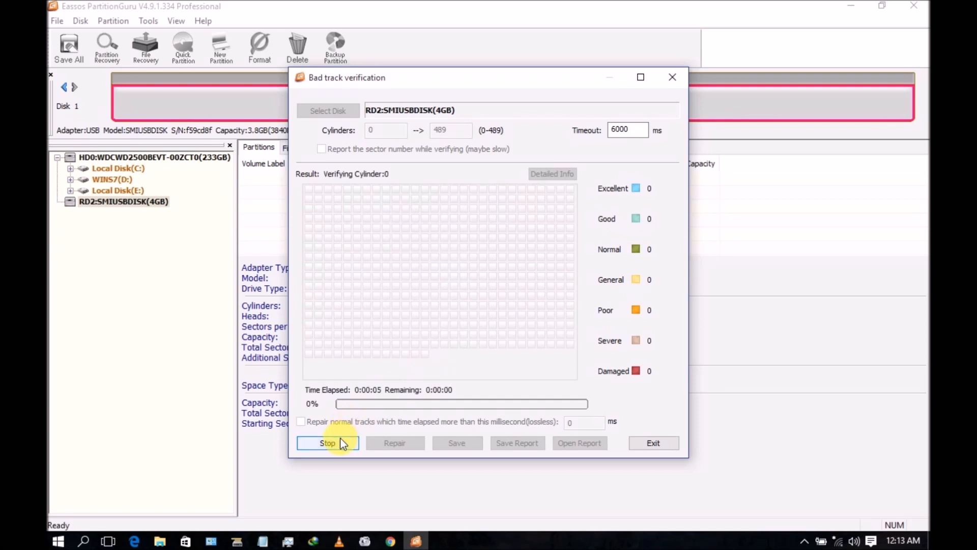
left_click(328, 443)
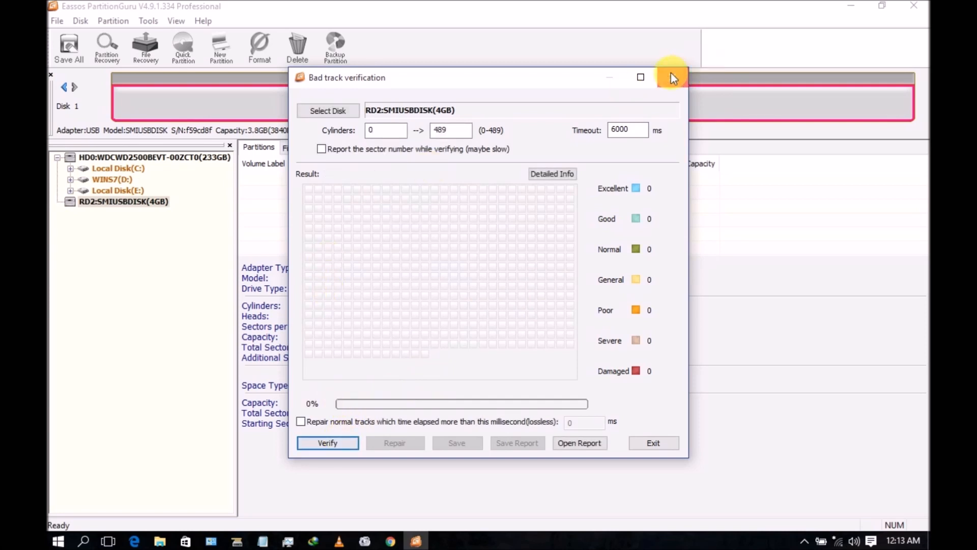
left_click(672, 77)
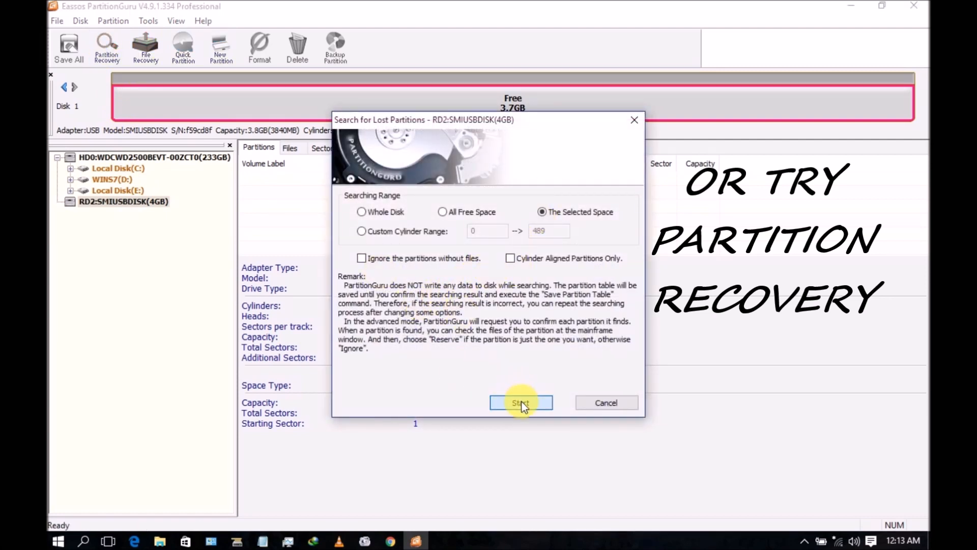
Step: Search for lost partitions, recover the FAT32 Primary(0), and remove its active mark
left_click(521, 403)
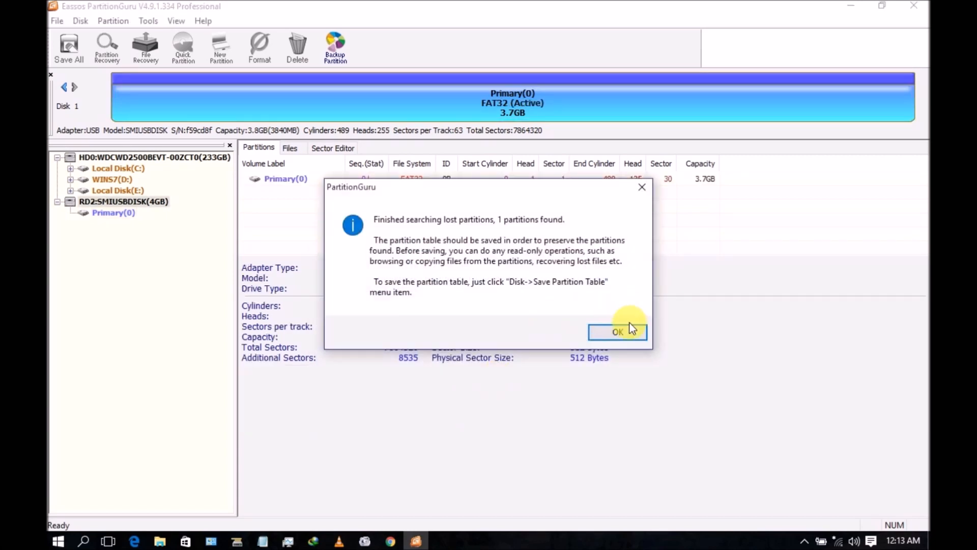
left_click(618, 332)
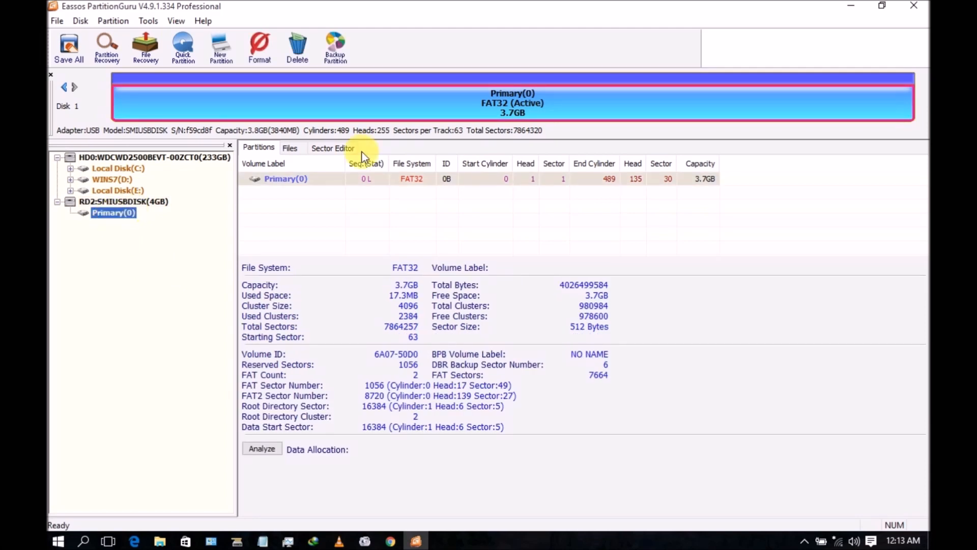
mouse_move(550, 182)
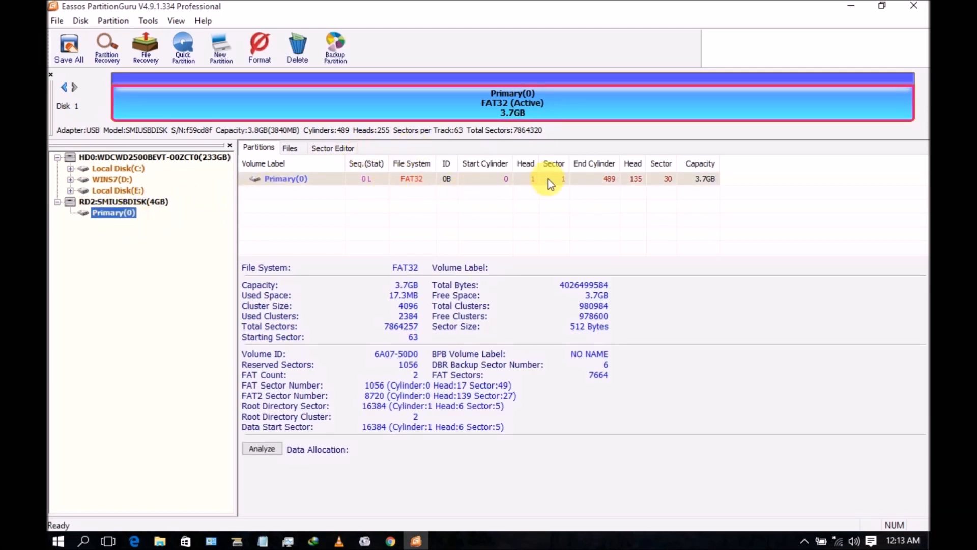
left_click(113, 213)
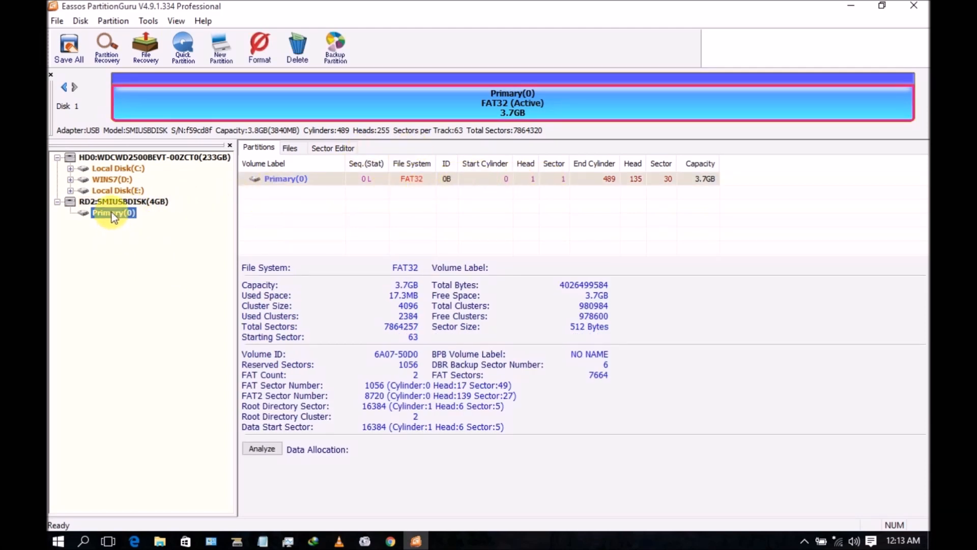
right_click(112, 213)
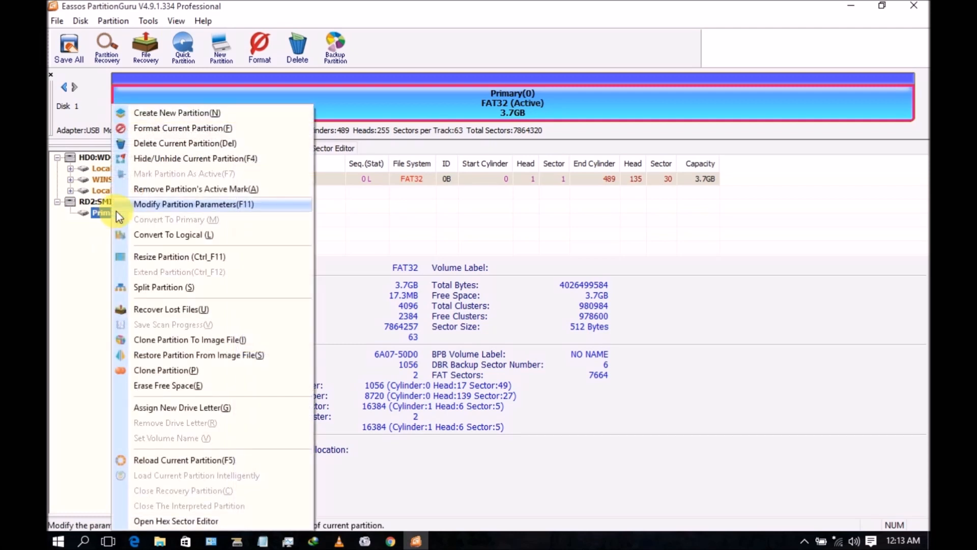
mouse_move(196, 189)
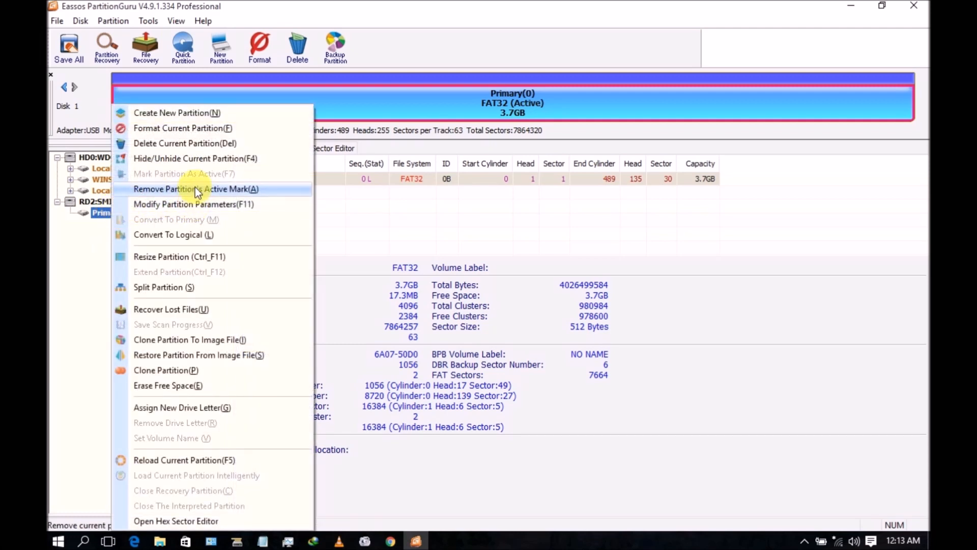
left_click(195, 189)
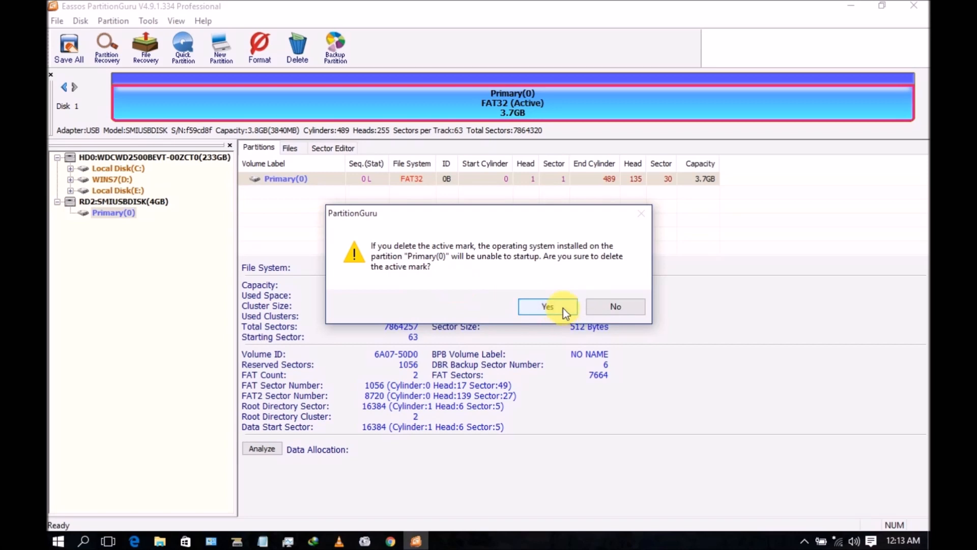
left_click(549, 307)
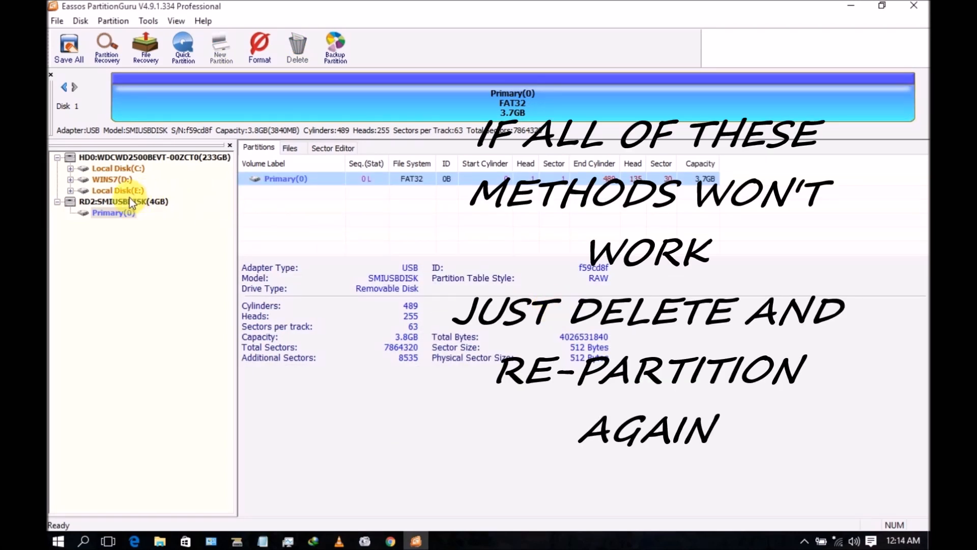
Step: Delete Primary(0) on the USB disk and save all changes with an MBR partition table
left_click(113, 213)
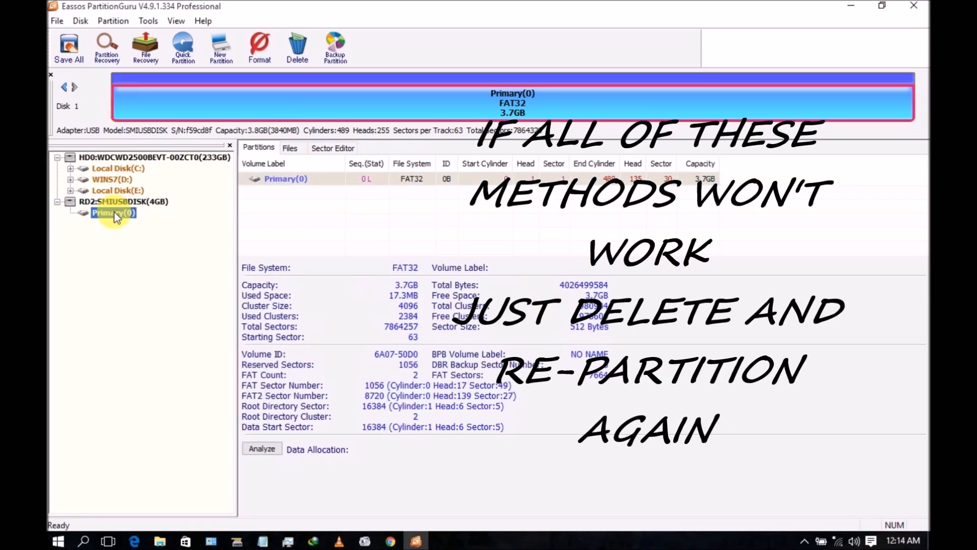
right_click(113, 213)
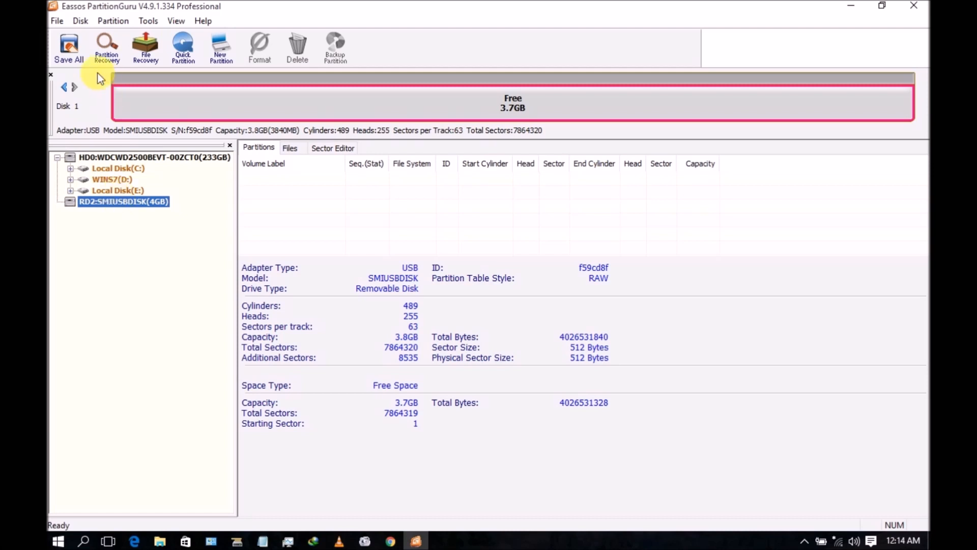
left_click(68, 43)
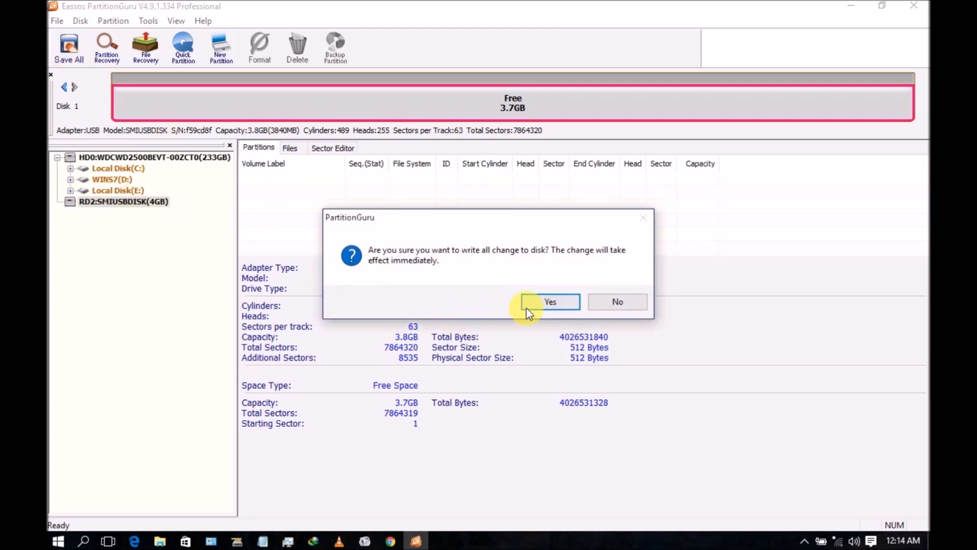
left_click(550, 302)
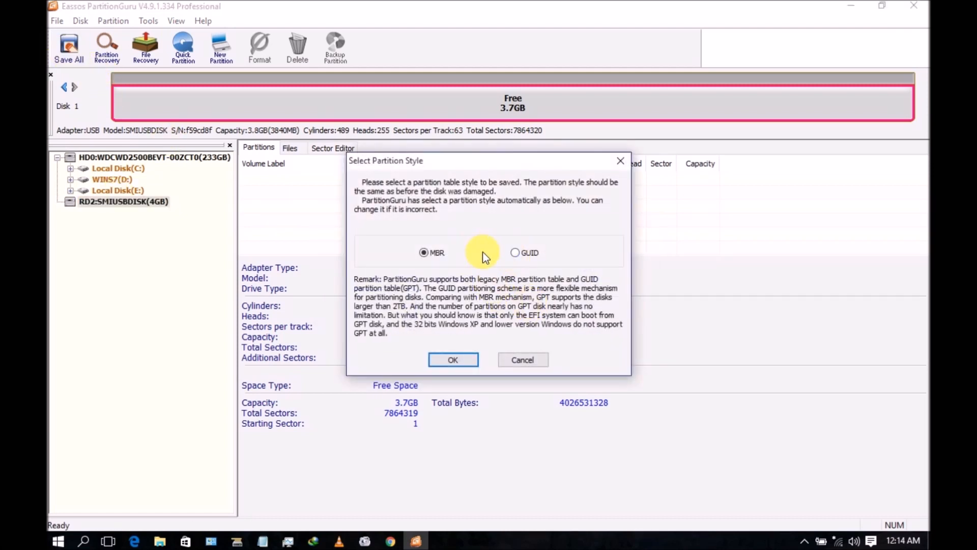
left_click(452, 360)
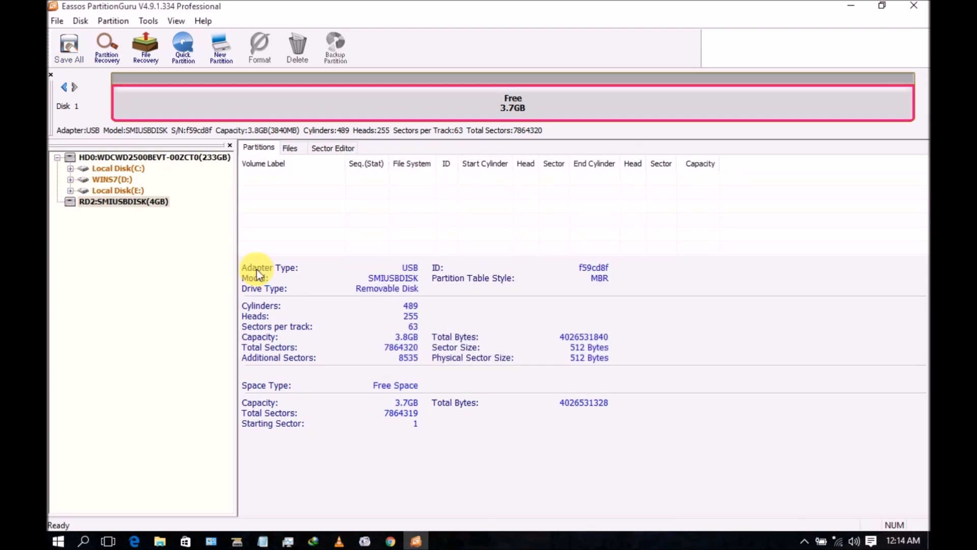
left_click(122, 201)
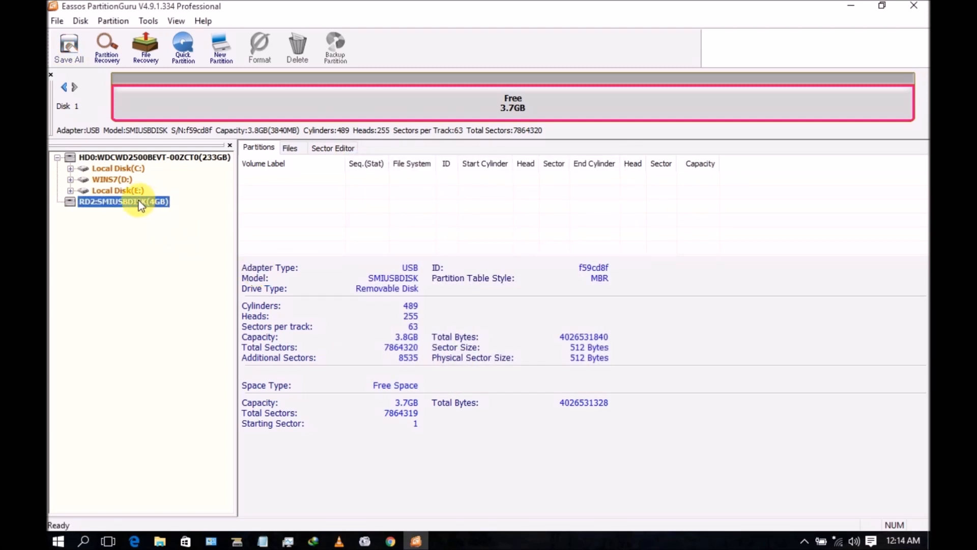
Step: Quick Partition the USB disk with a custom count of 1 and all labels cleared
right_click(140, 202)
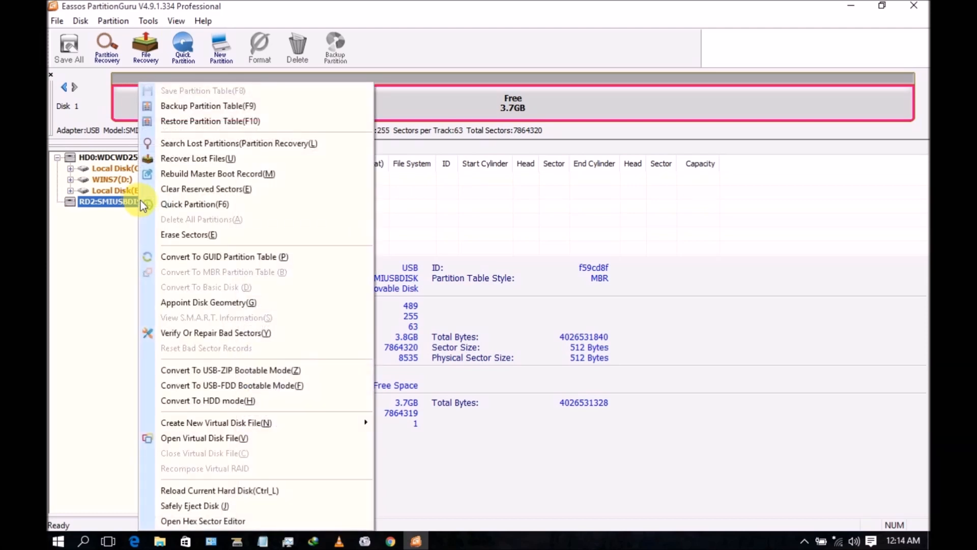
mouse_move(211, 209)
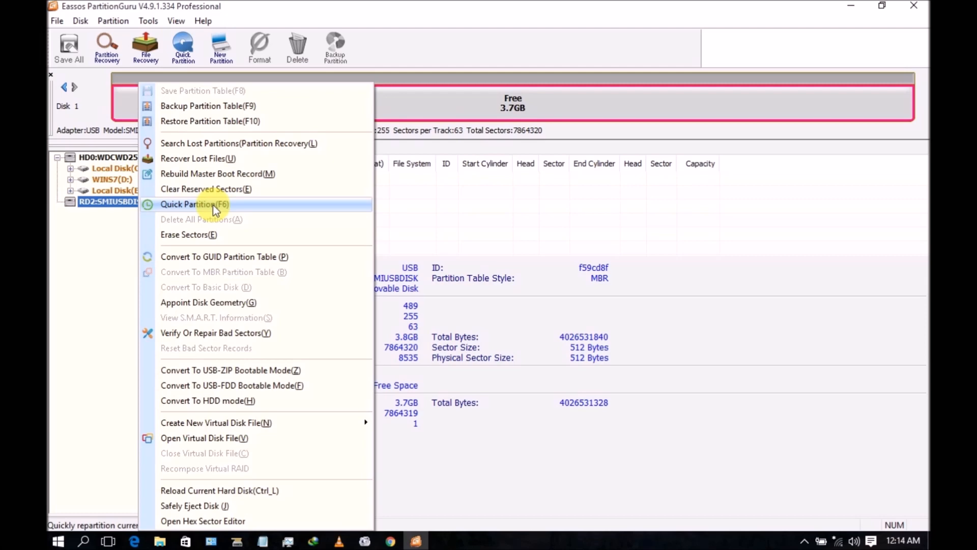
left_click(188, 204)
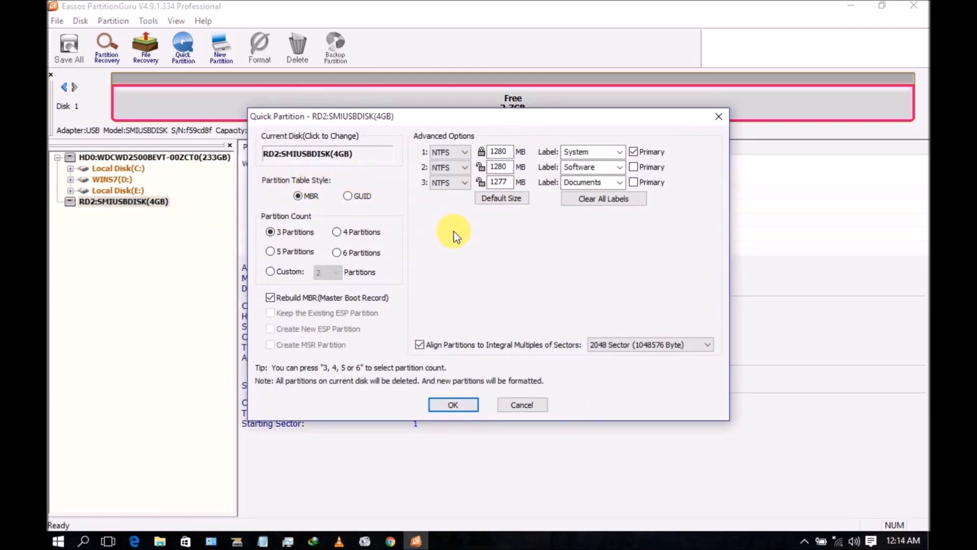
left_click(270, 272)
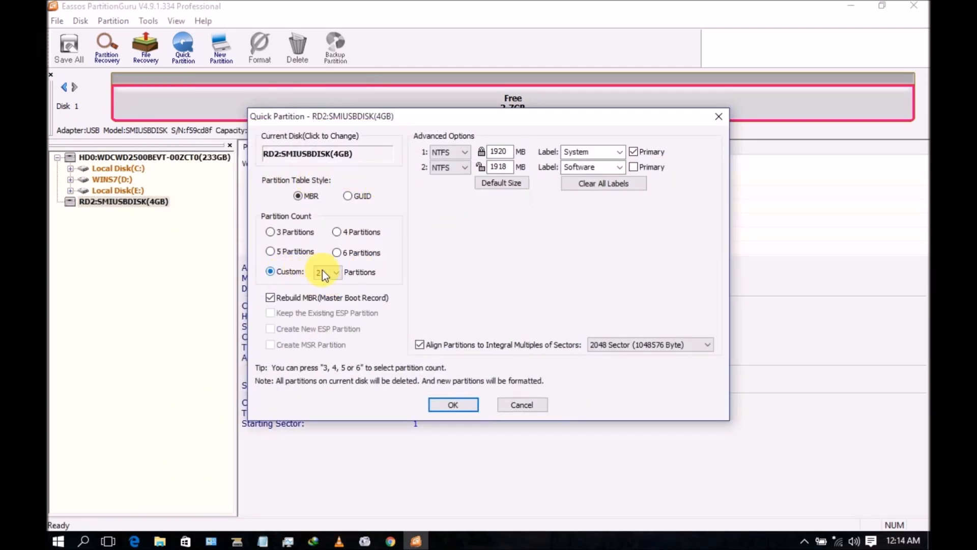
left_click(335, 276)
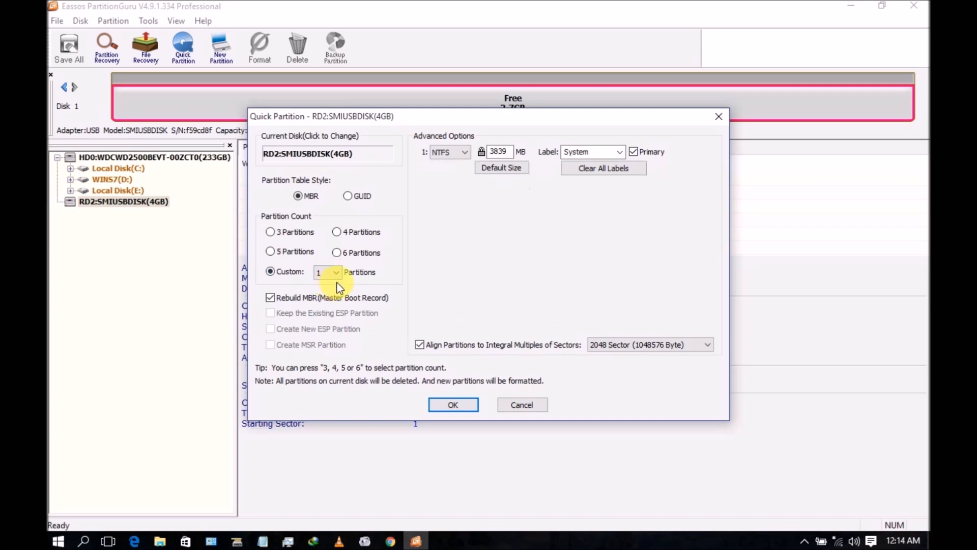
mouse_move(601, 163)
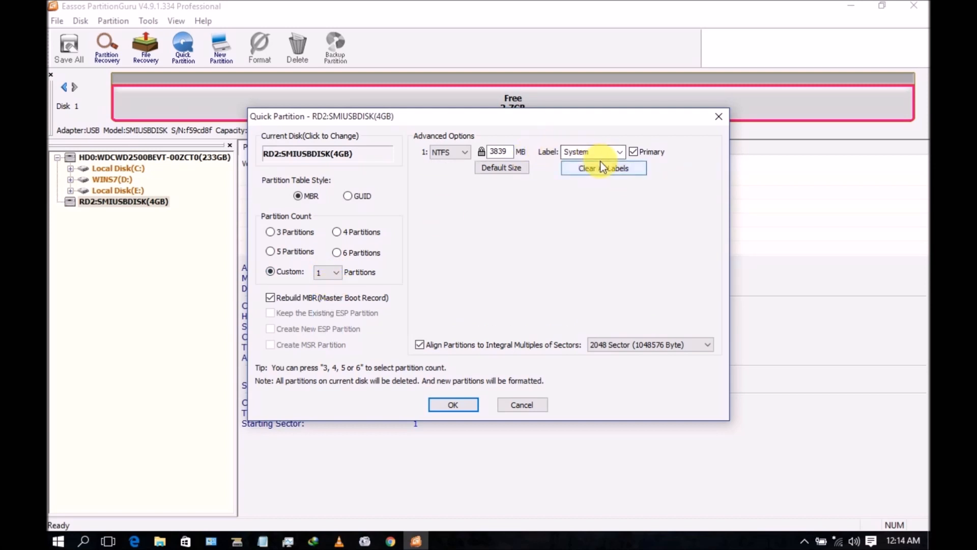
left_click(603, 168)
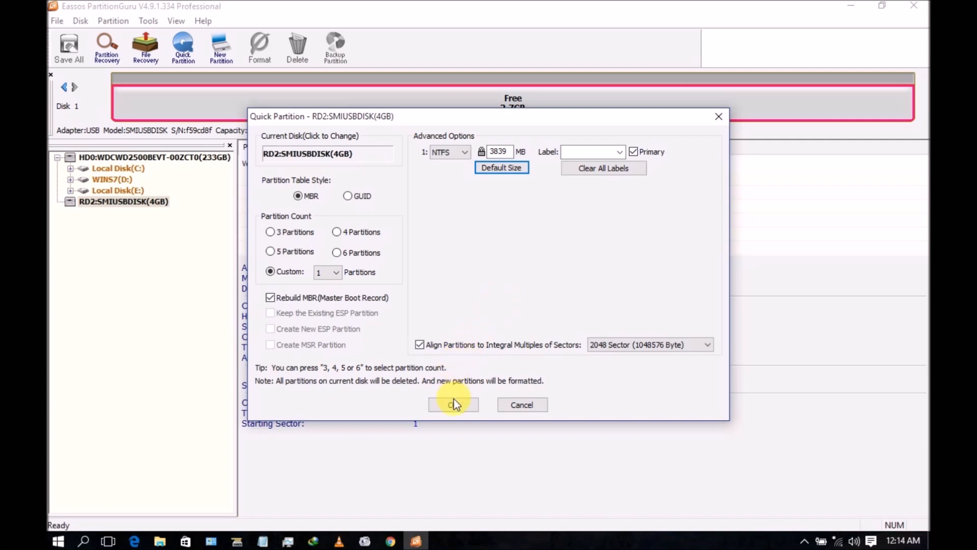
left_click(454, 405)
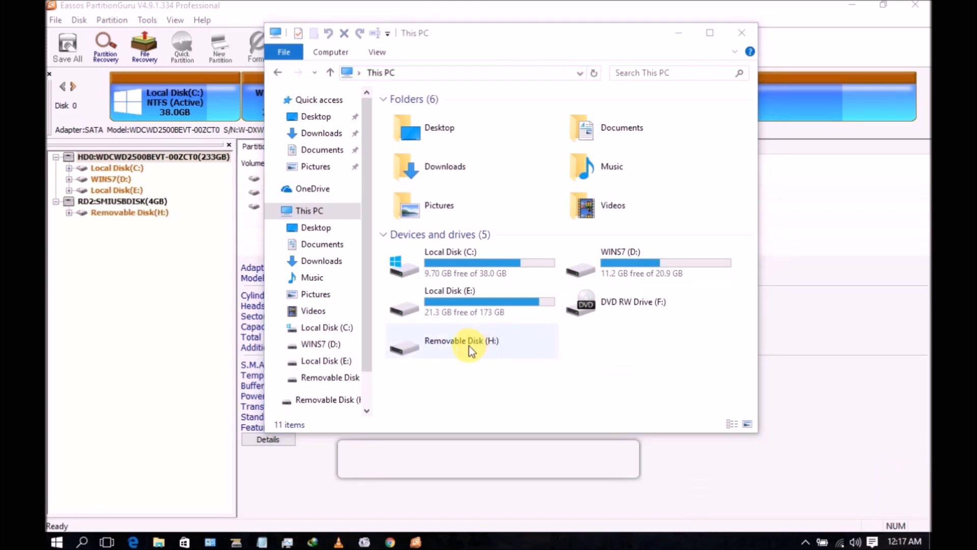
mouse_move(509, 381)
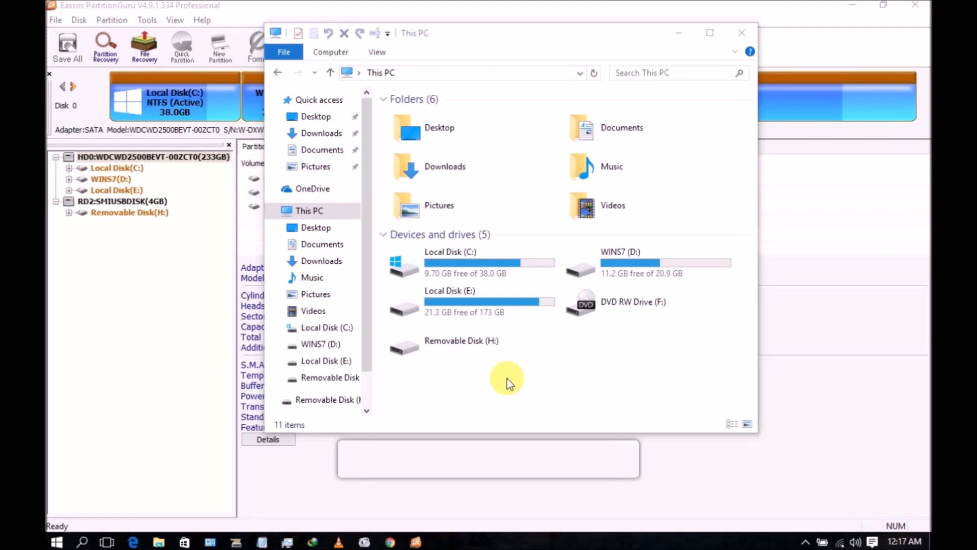
Step: Bring up the options for Removable Disk (H:) in This PC
left_click(461, 348)
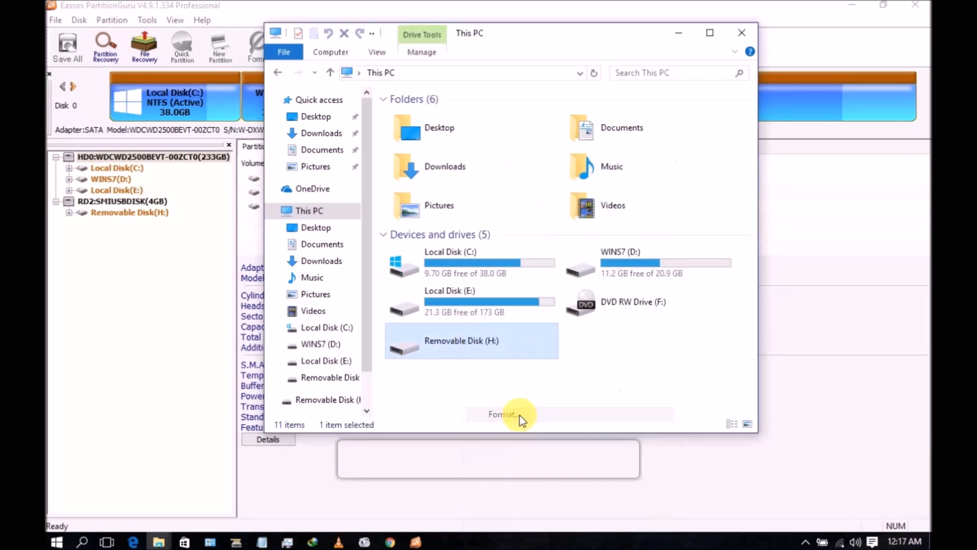
Step: Format Removable Disk H: as FAT32, accepting the erase and drive-in-use warnings
left_click(503, 414)
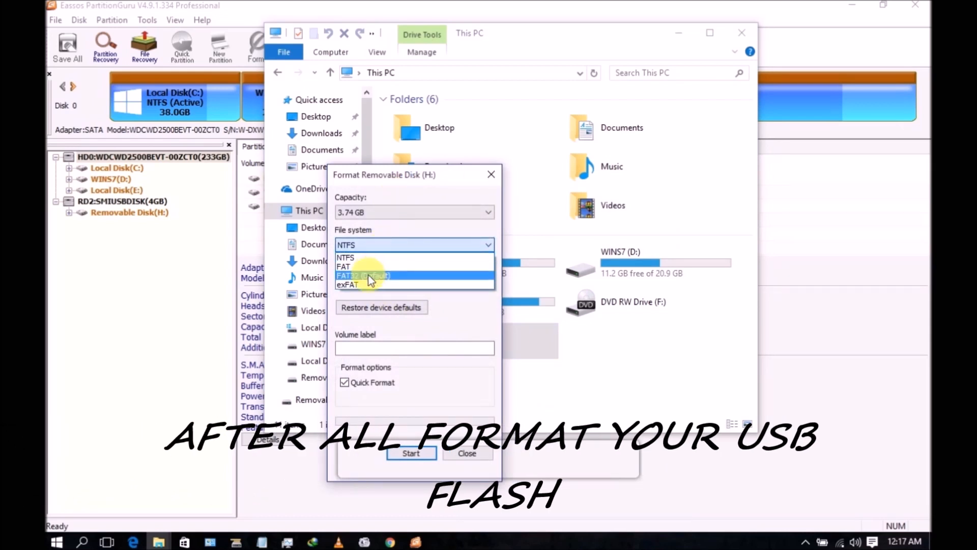
left_click(363, 275)
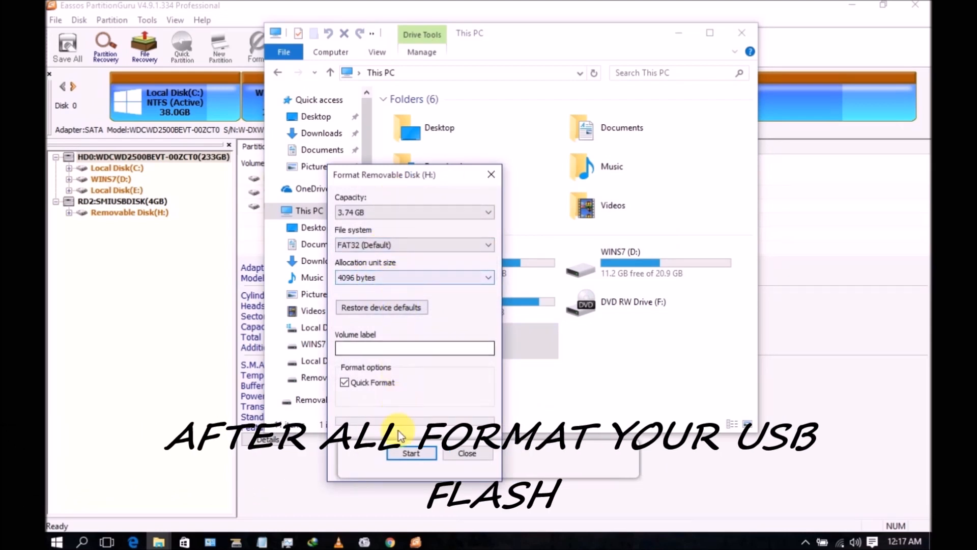
left_click(410, 453)
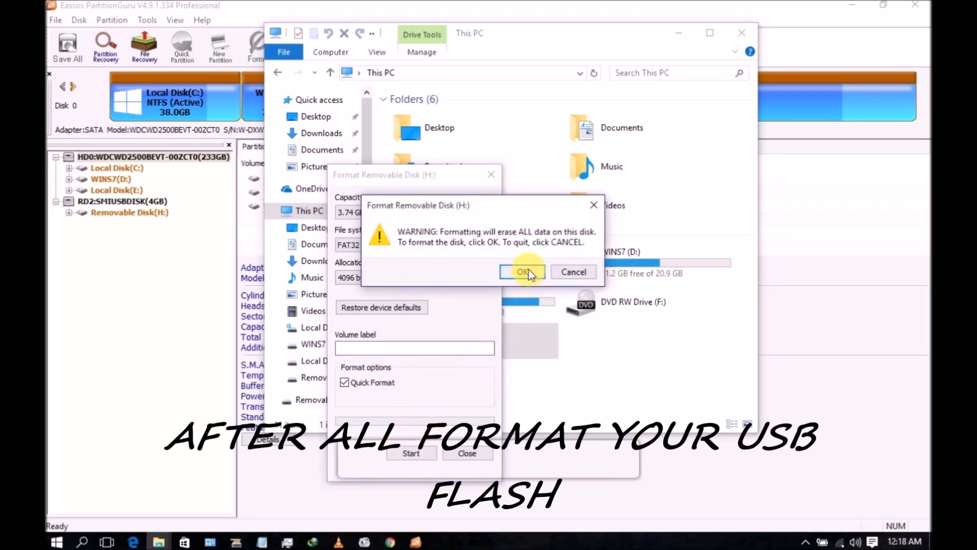
left_click(522, 272)
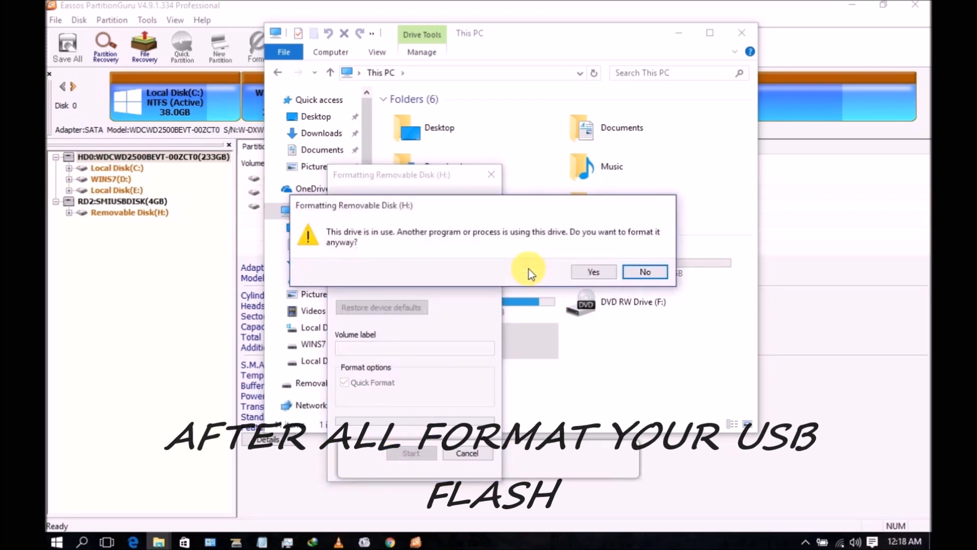
left_click(594, 271)
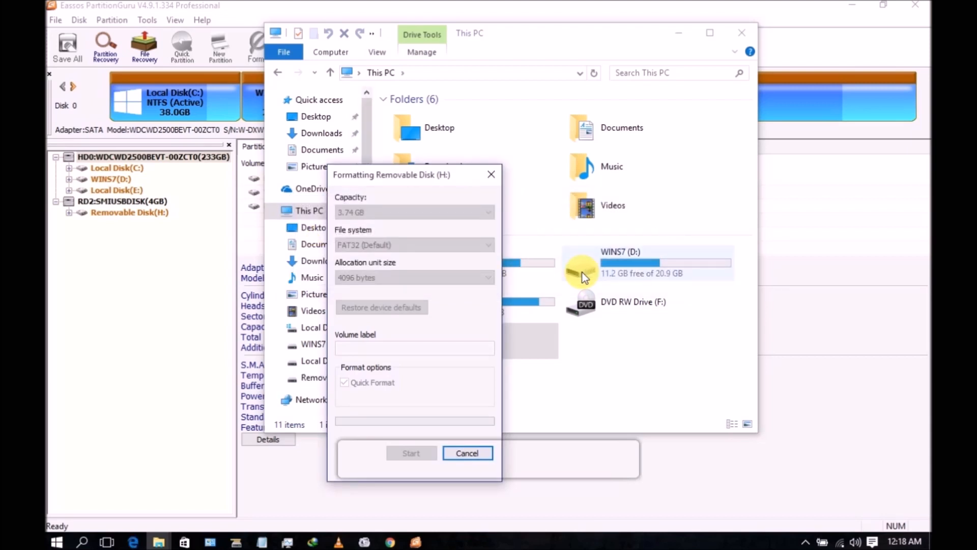
left_click(412, 452)
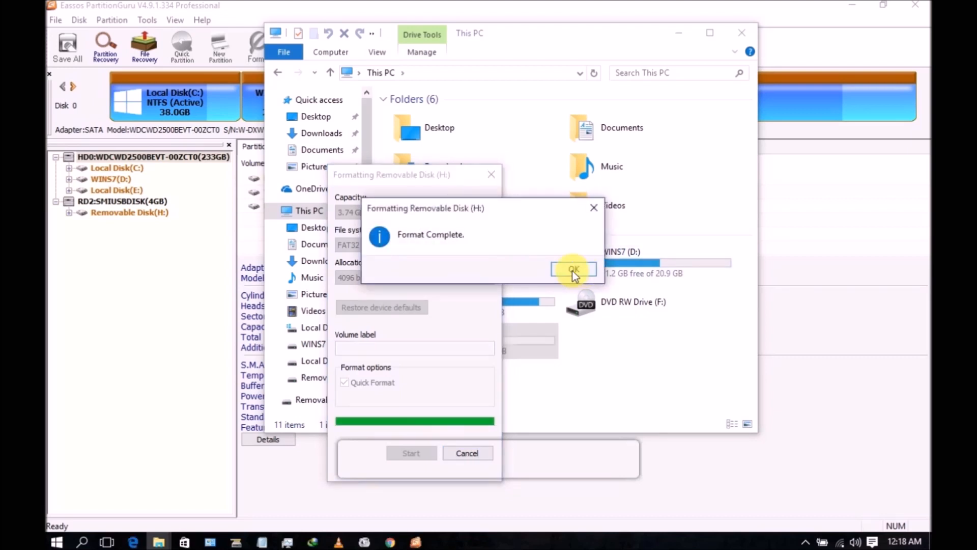
left_click(574, 269)
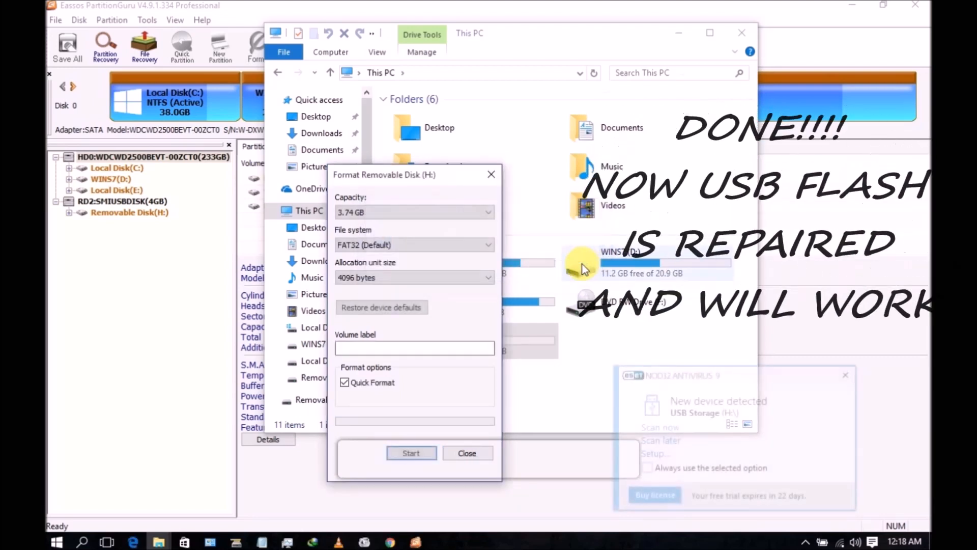
Step: Close Format, open H: to confirm it is empty with 3.74 GB free, then close File Explorer
left_click(466, 453)
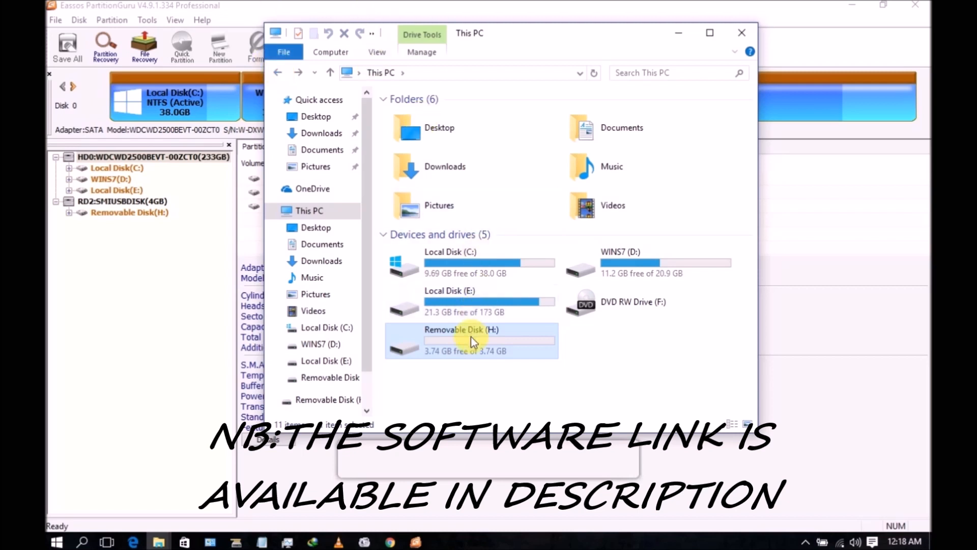
double_click(474, 337)
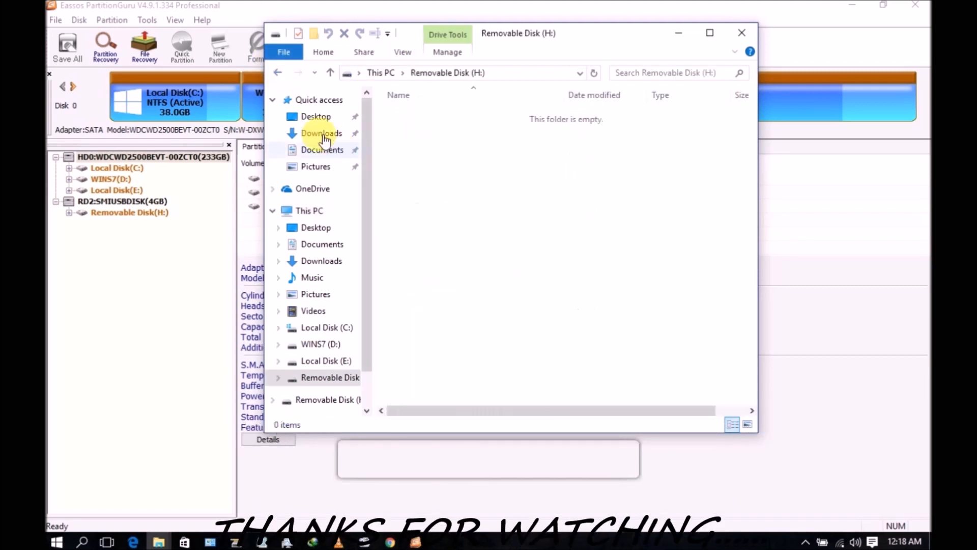
left_click(309, 211)
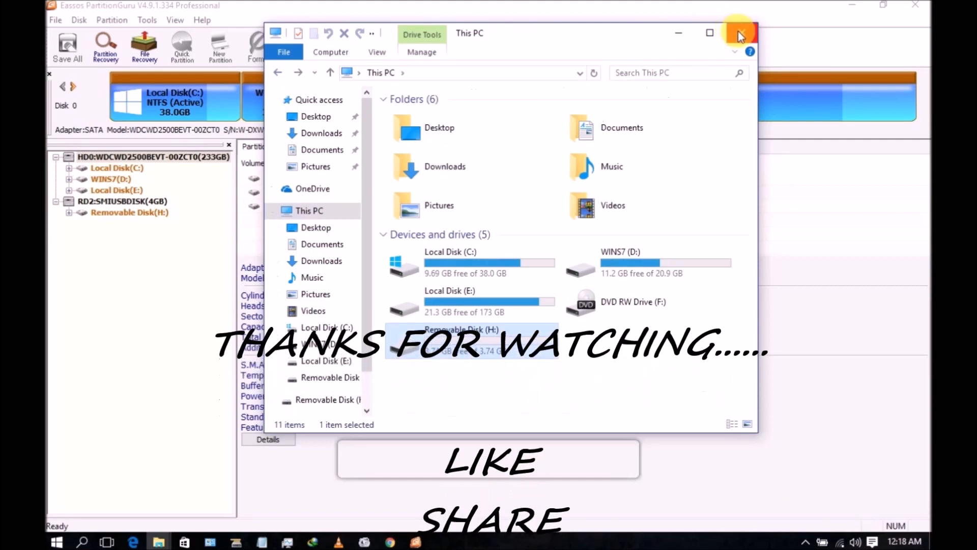
left_click(741, 32)
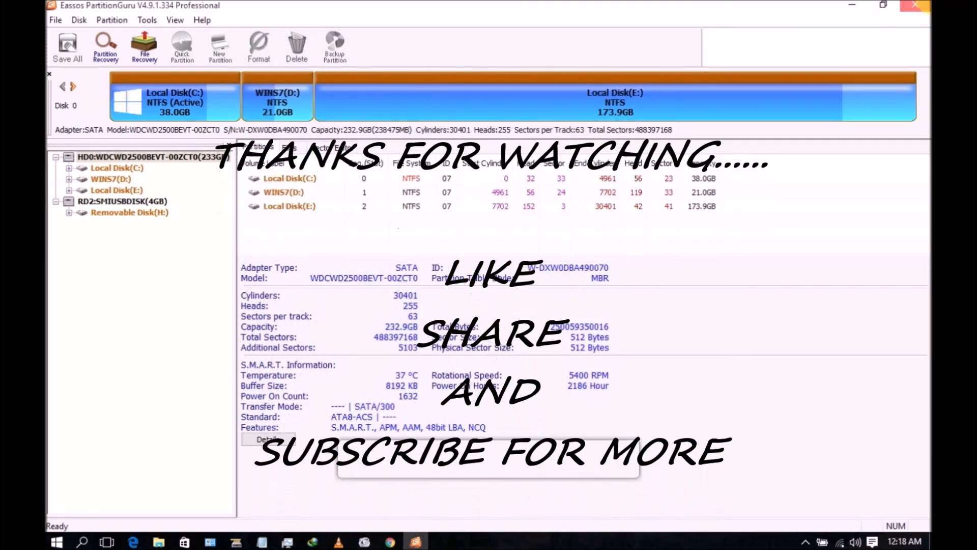